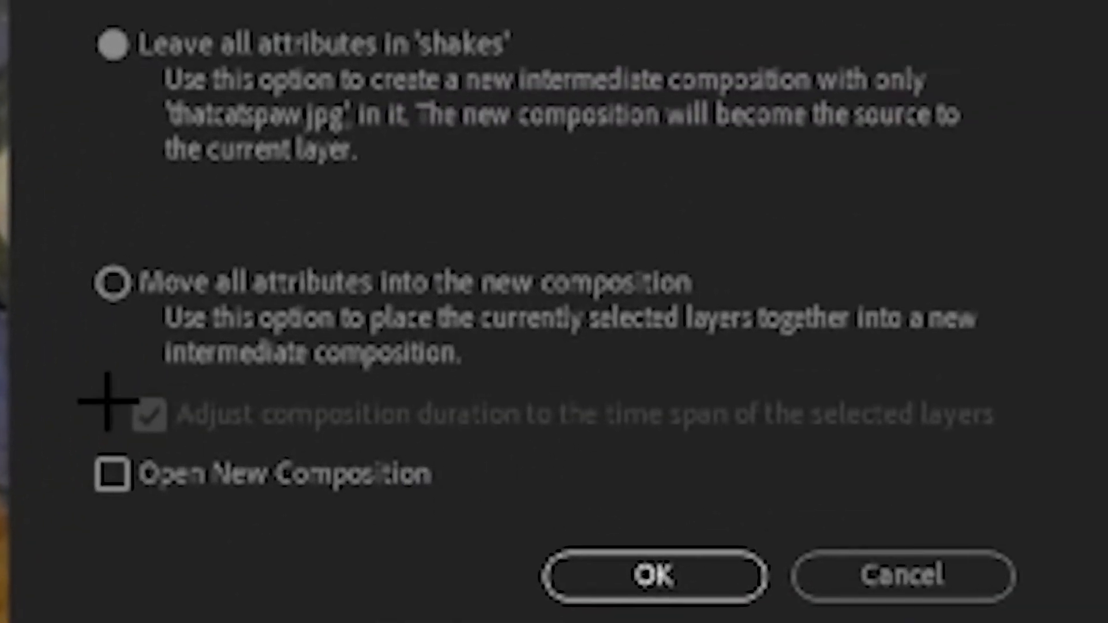
Pre-compose the cat photo layer, keeping all attributes, into thatcatspaw.jpg Comp 1.
{"action": "left_click", "coordinate": [652, 576]}
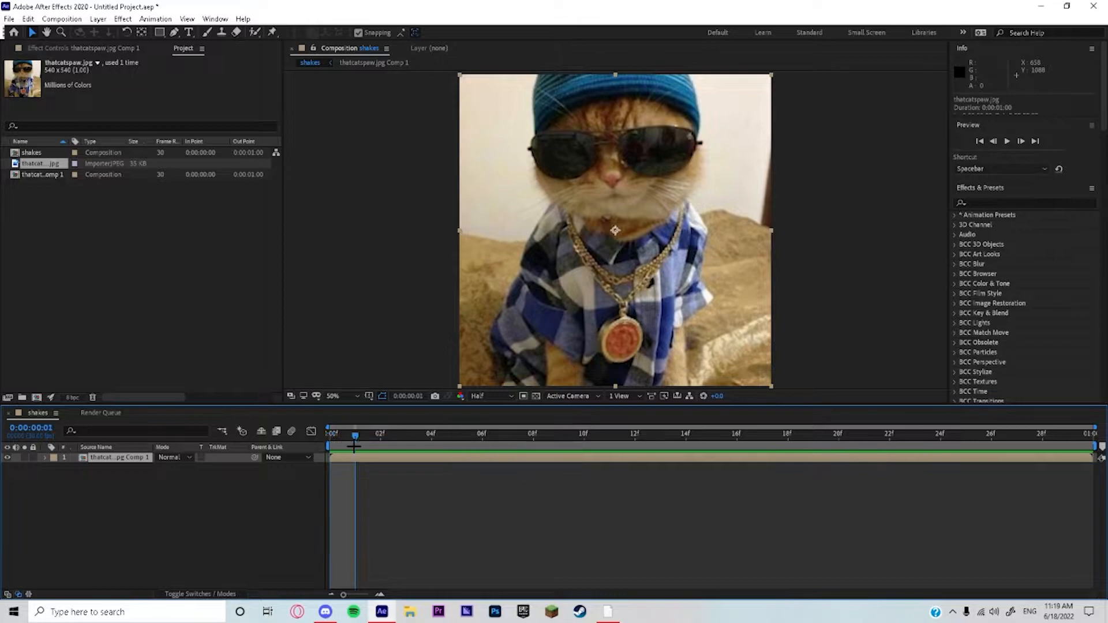
{"action": "left_click", "coordinate": [331, 434]}
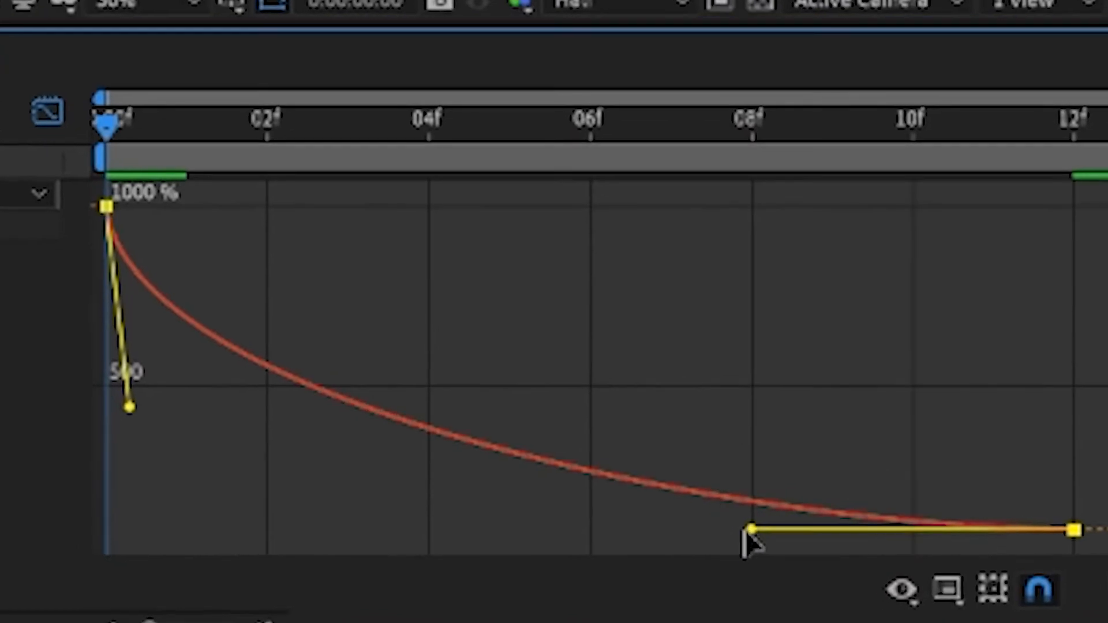
Drag the Scale curve's bezier handle for a steep ease from 1000% to 100%.
{"action": "left_click_drag", "start_coordinate": [749, 529], "coordinate": [106, 491]}
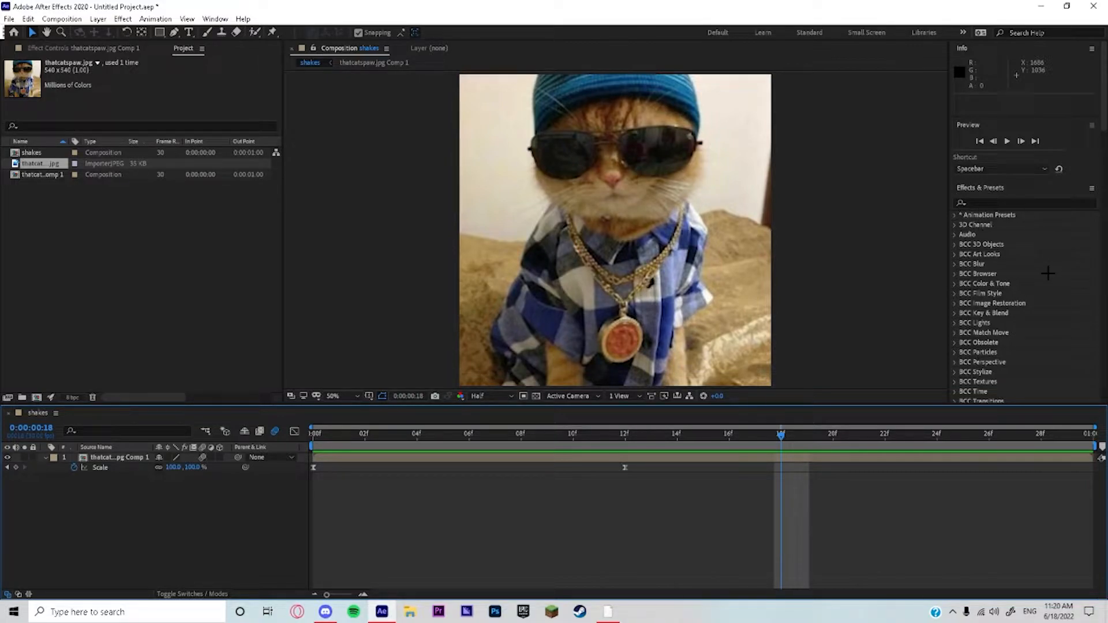
Add two Twitch effects: Amount 128/Speed 35 and Amount 100/Speed 70.
{"action": "double_click", "coordinate": [1008, 283]}
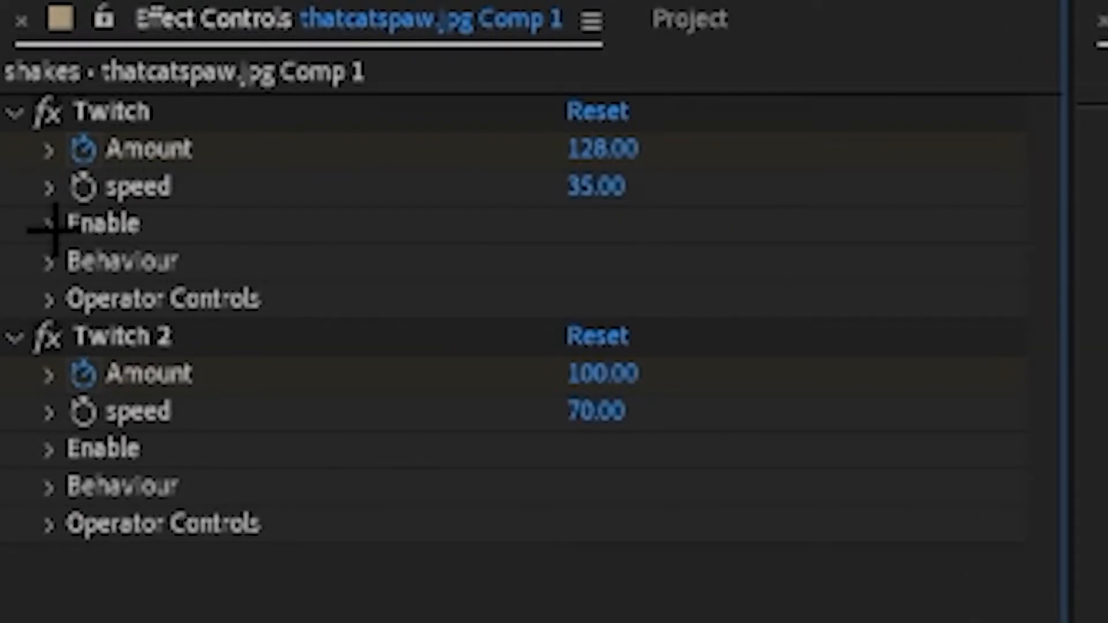
{"action": "left_click", "coordinate": [50, 224]}
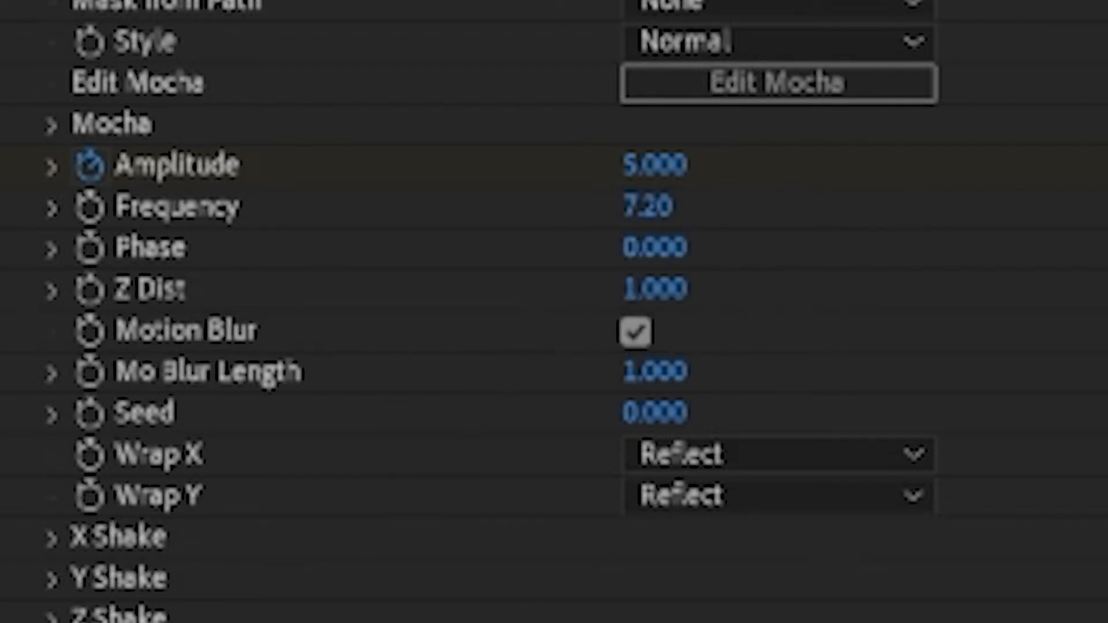
Set the S_Shake Y Shake values: random amplitude 70, wave amplitude 80.
{"action": "scroll", "scroll_direction": "down", "scroll_amount": 3}
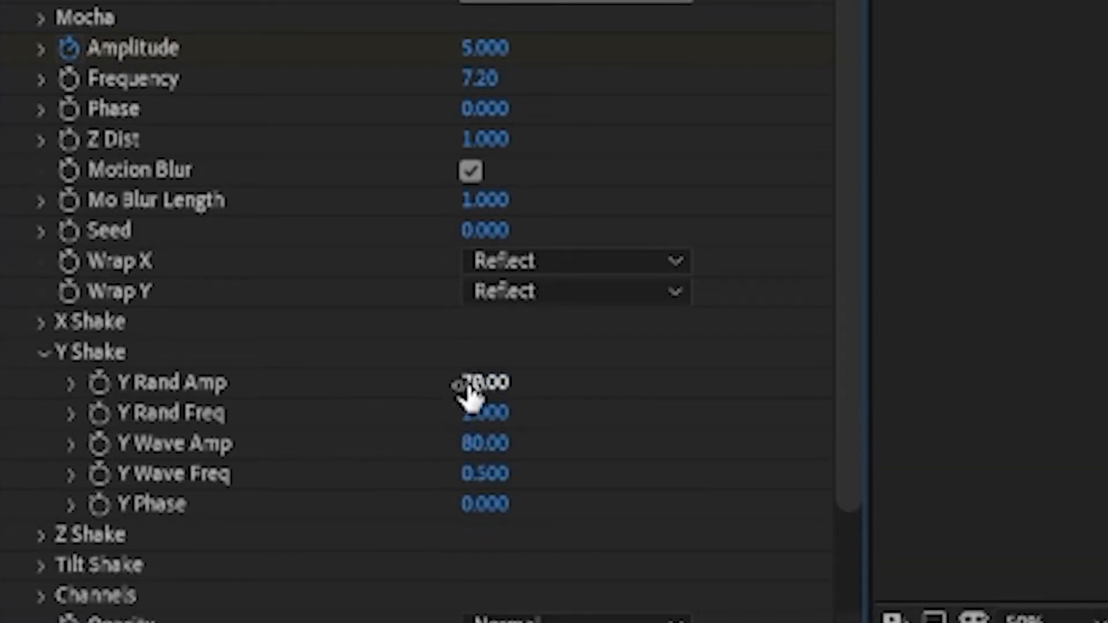
{"action": "scroll", "scroll_direction": "down", "scroll_amount": 3}
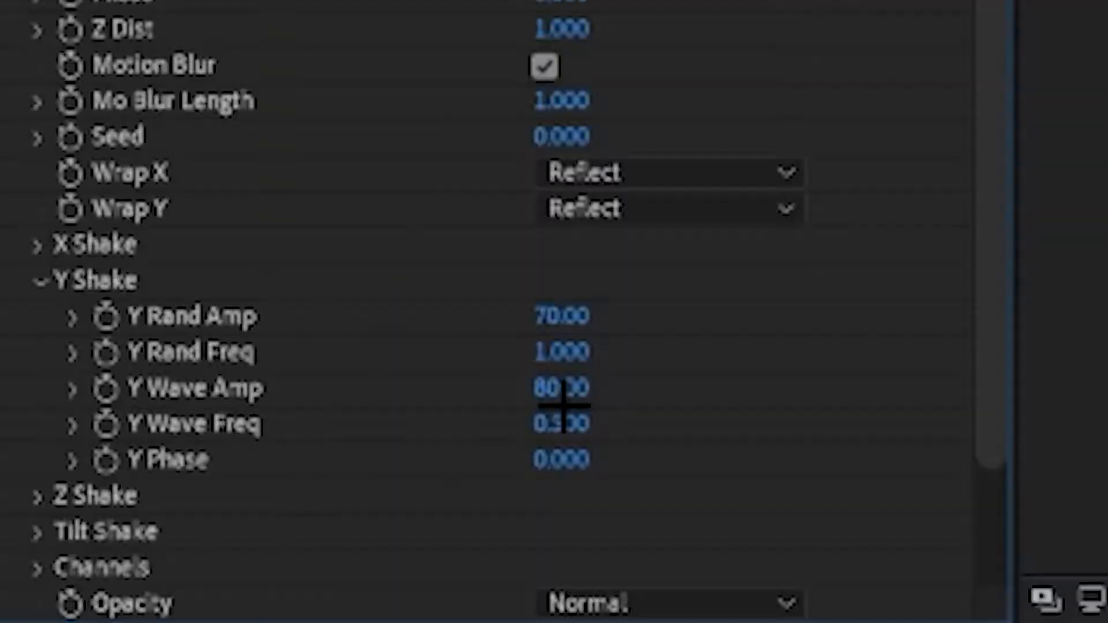
{"action": "left_click", "coordinate": [562, 388]}
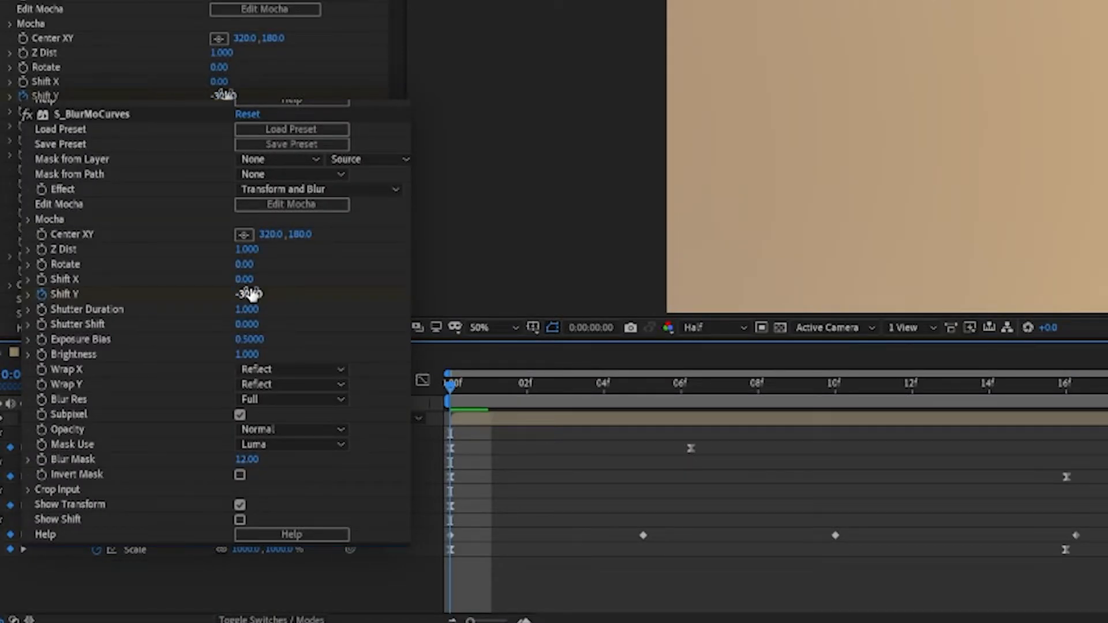
Keyframe S_BlurMoCurves Shift Y at -30 on frame 0, returning to 0 by 16f.
{"action": "left_click", "coordinate": [642, 387]}
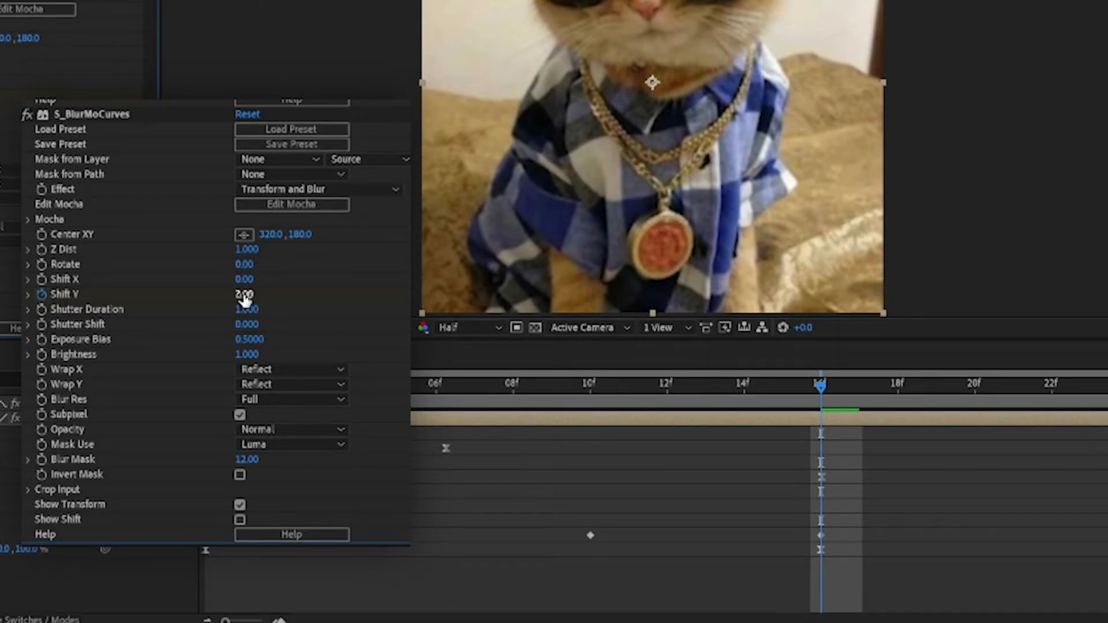
{"action": "left_click_drag", "start_coordinate": [244, 293], "coordinate": [247, 293]}
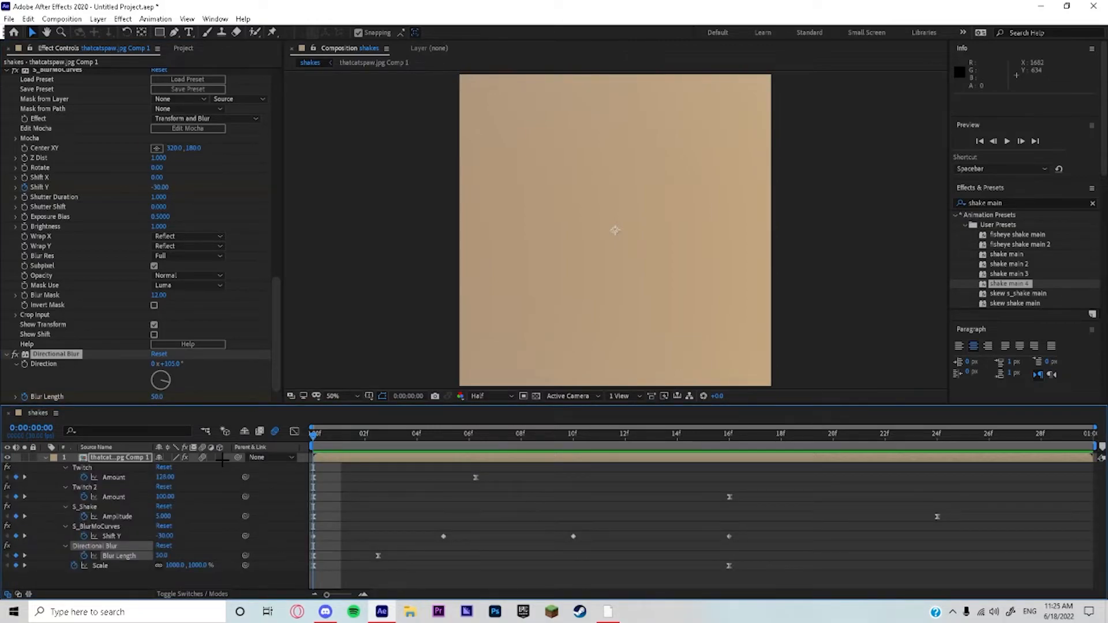
Set the Directional Blur length keyframe to 100 and preview the shake animation.
{"action": "double_click", "coordinate": [161, 556]}
{"action": "type", "text": "100"}
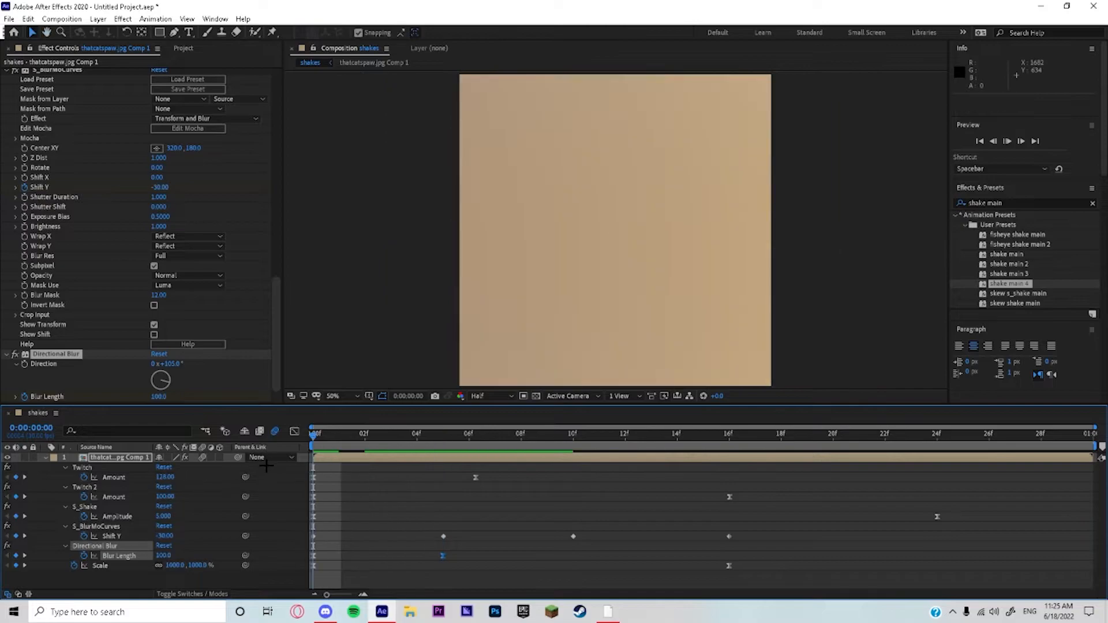
{"action": "key", "text": "space"}
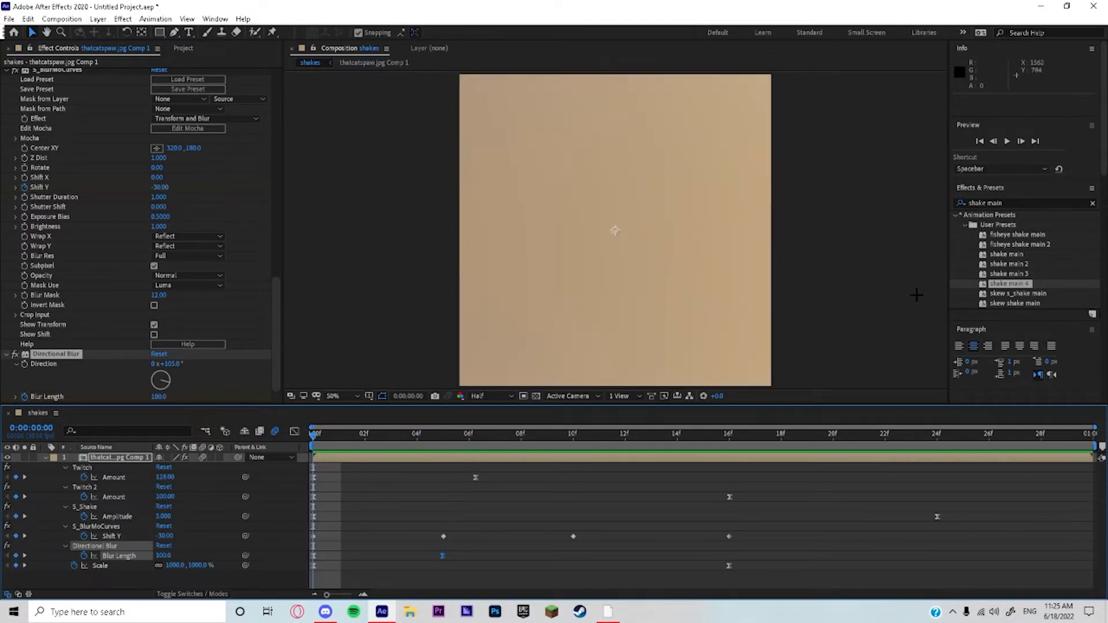
Add Optics Compensation with Field of View 158.4 keyframed and reverse lens distortion.
{"action": "left_click", "coordinate": [1023, 203]}
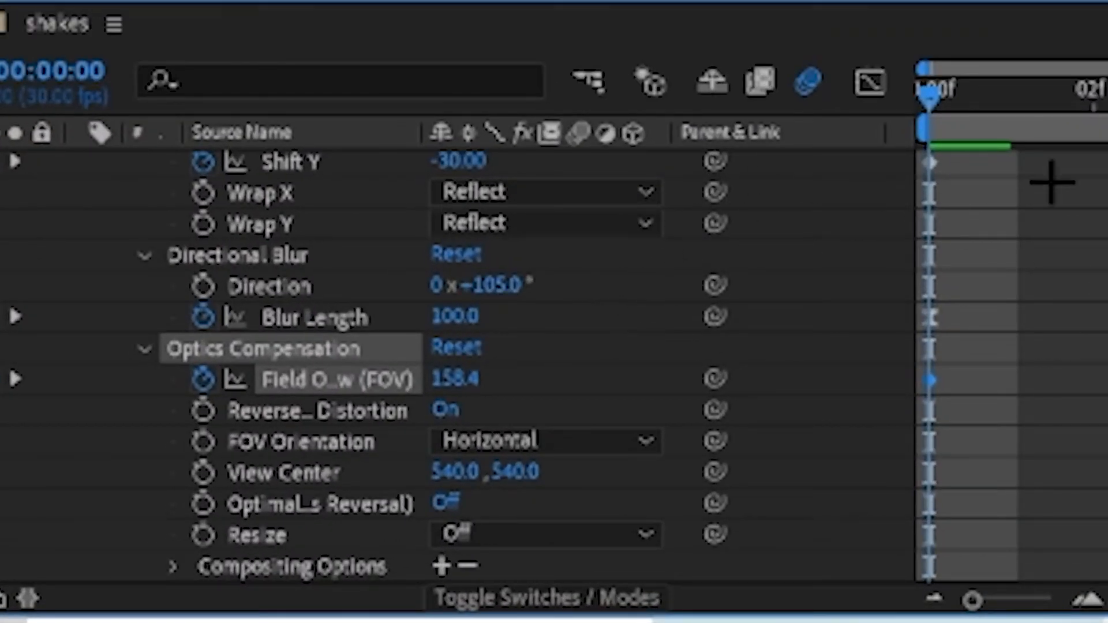
{"action": "mouse_move", "coordinate": [760, 201]}
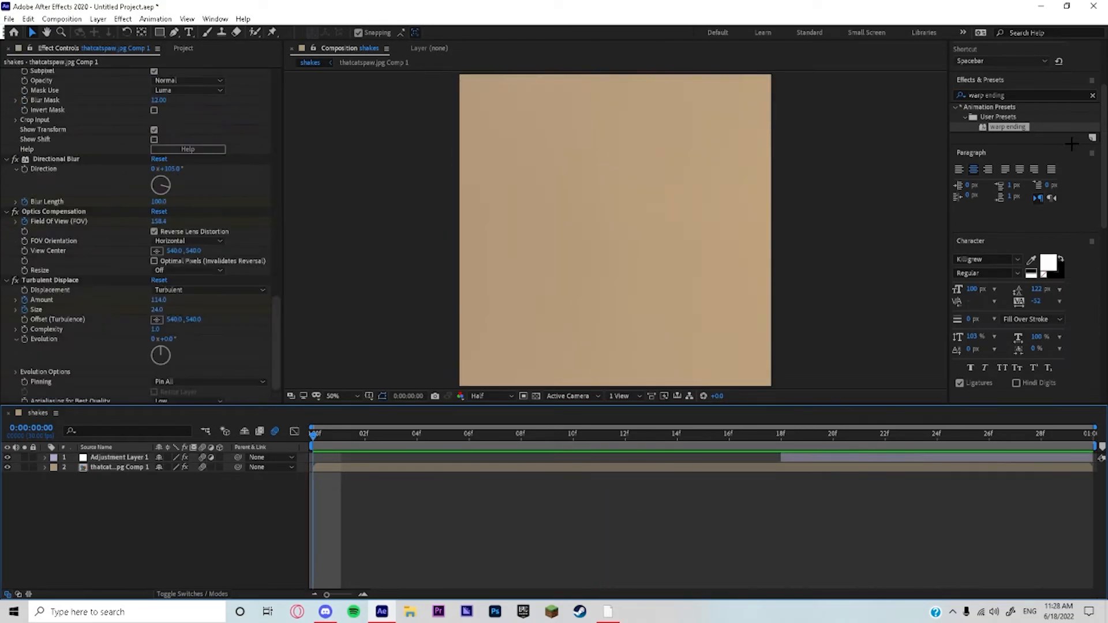
Apply the 'warp ending' preset: adjustment layer plus Turbulent Displace, amount 124, size 24.
{"action": "left_click", "coordinate": [1021, 95]}
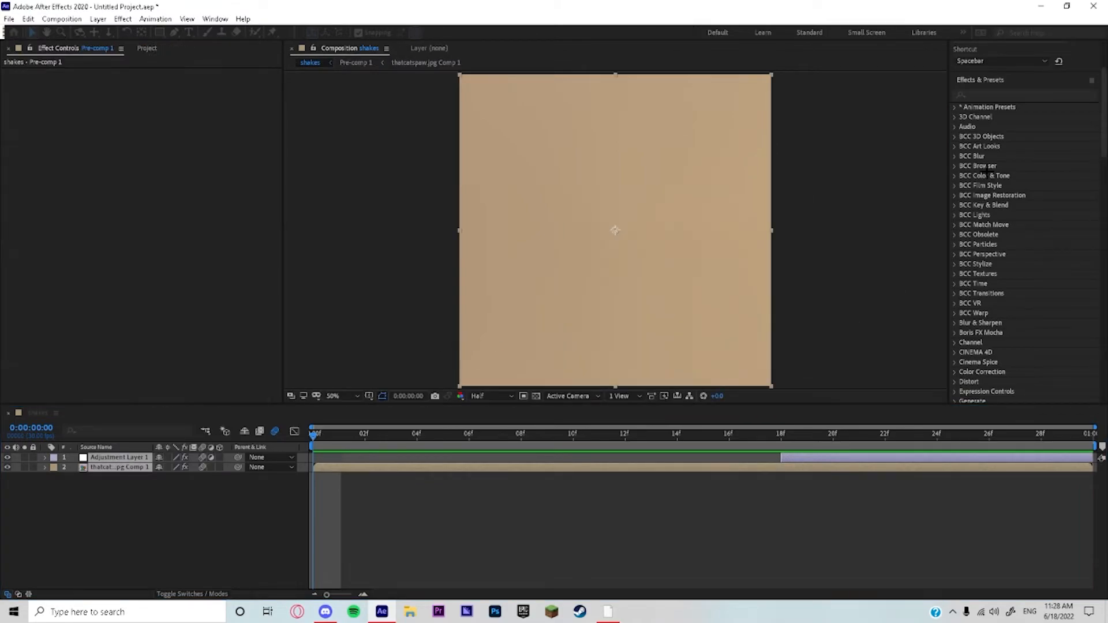
Search Effects & Presets for 'rsmb' after pre-composing both layers into Pre-comp 1.
{"action": "type", "text": "rsmb"}
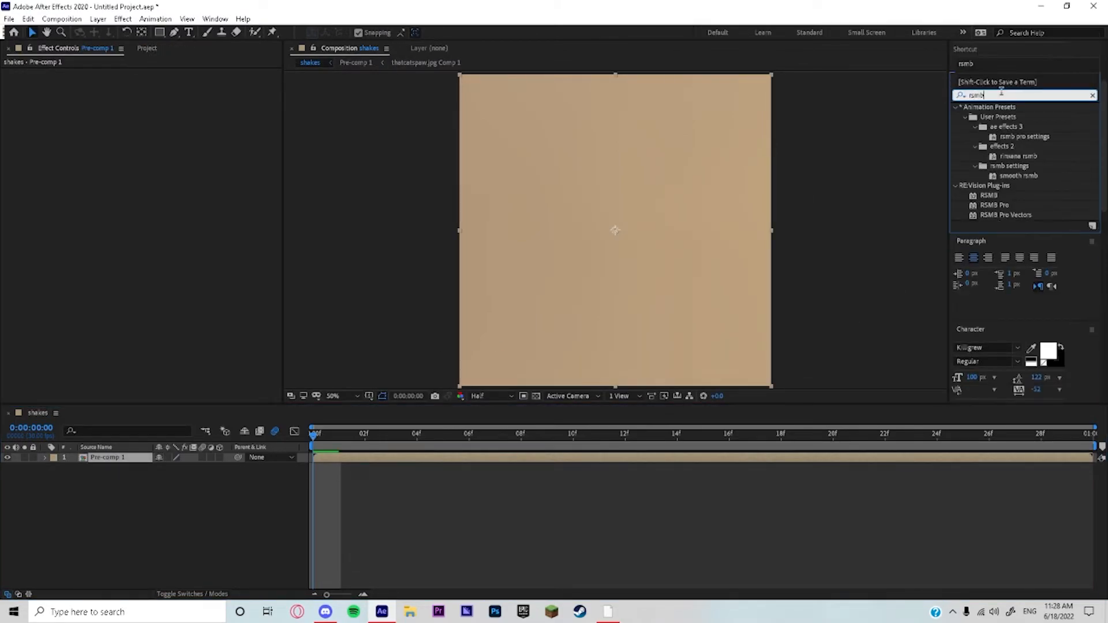